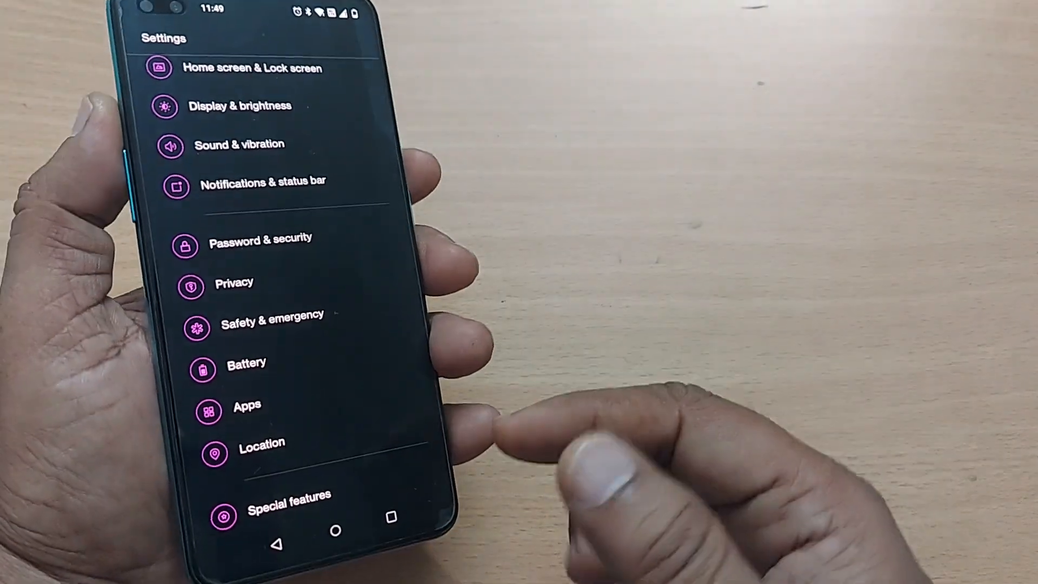
Scroll down the Settings list and open Safety & emergency, showing emergency contacts and medical info.
scroll("down", 3)
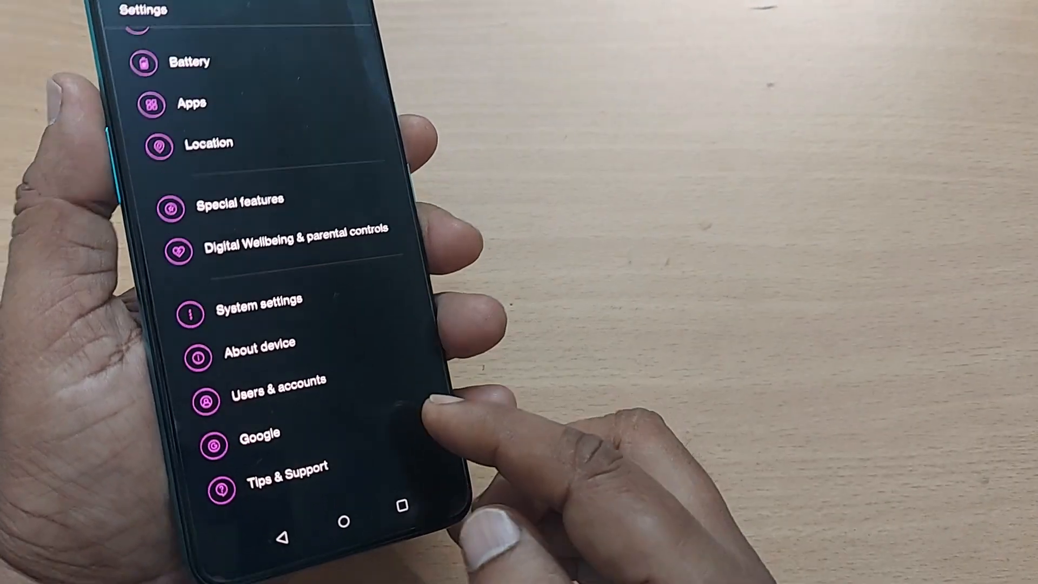
scroll("down", 3)
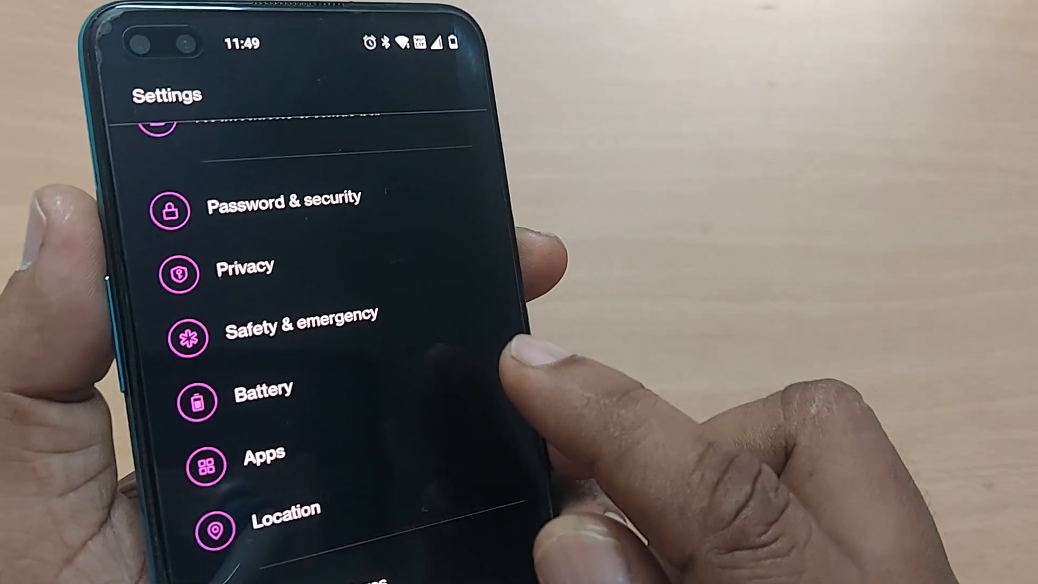
left_click(300, 331)
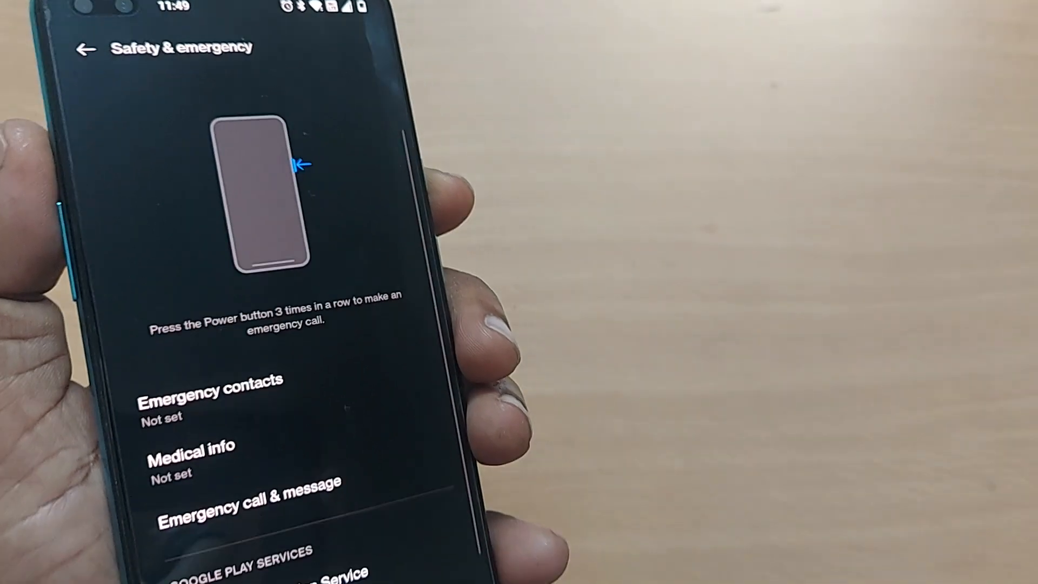